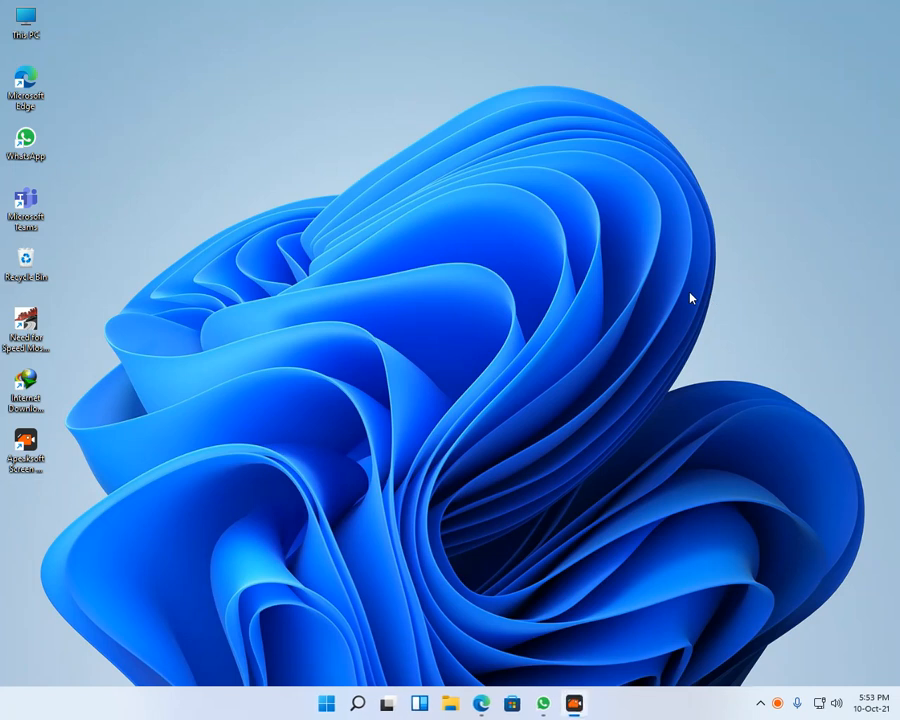
pyautogui.moveTo(388, 504)
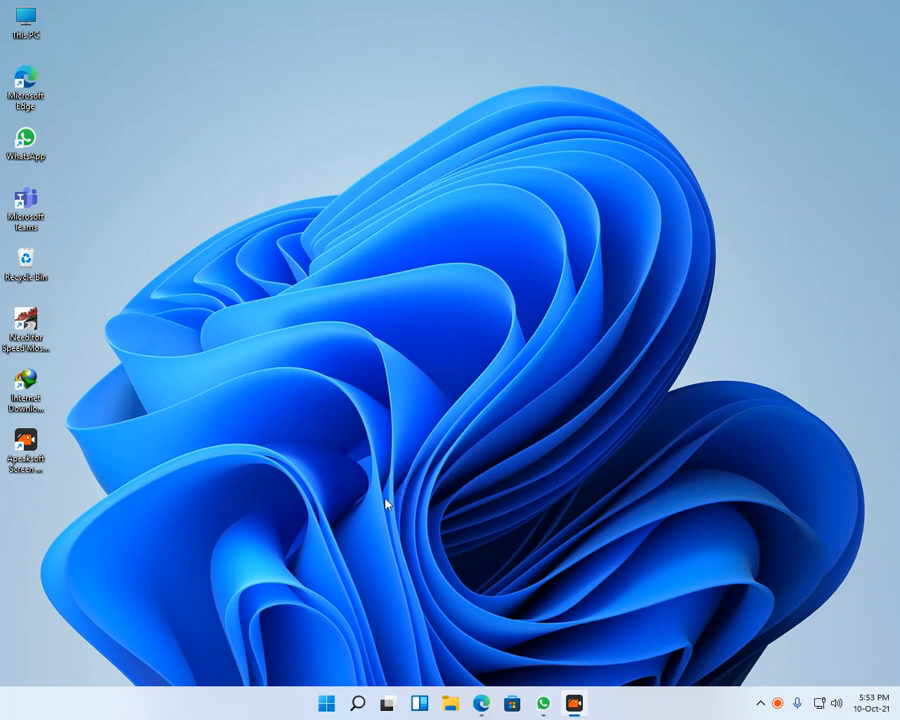
# - Close the Facebook and English Literature tabs in Edge and search for 'microsoft'
pyautogui.click(482, 704)
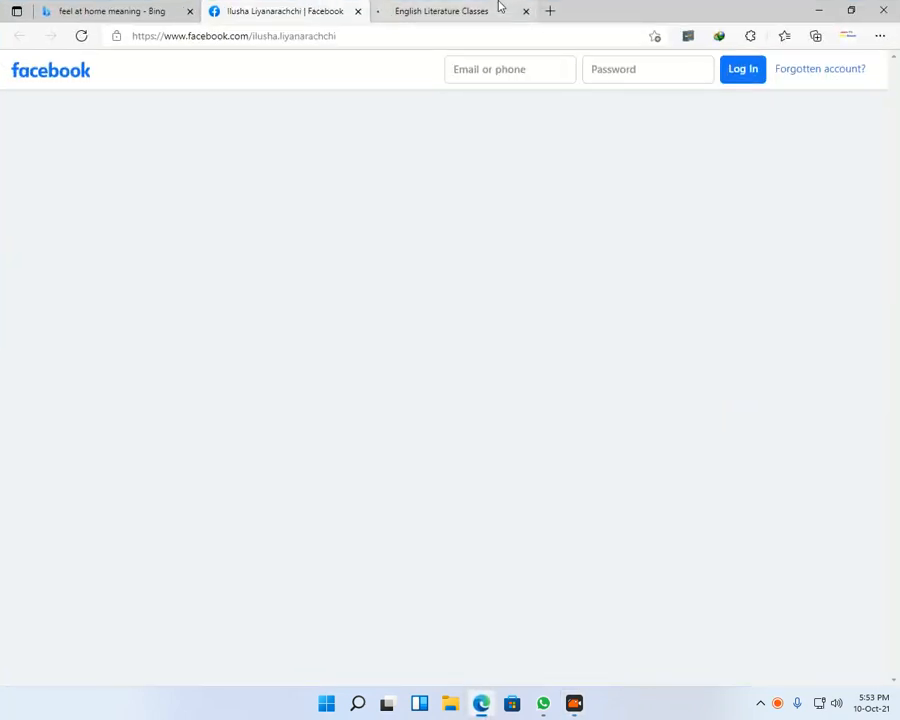
pyautogui.click(356, 12)
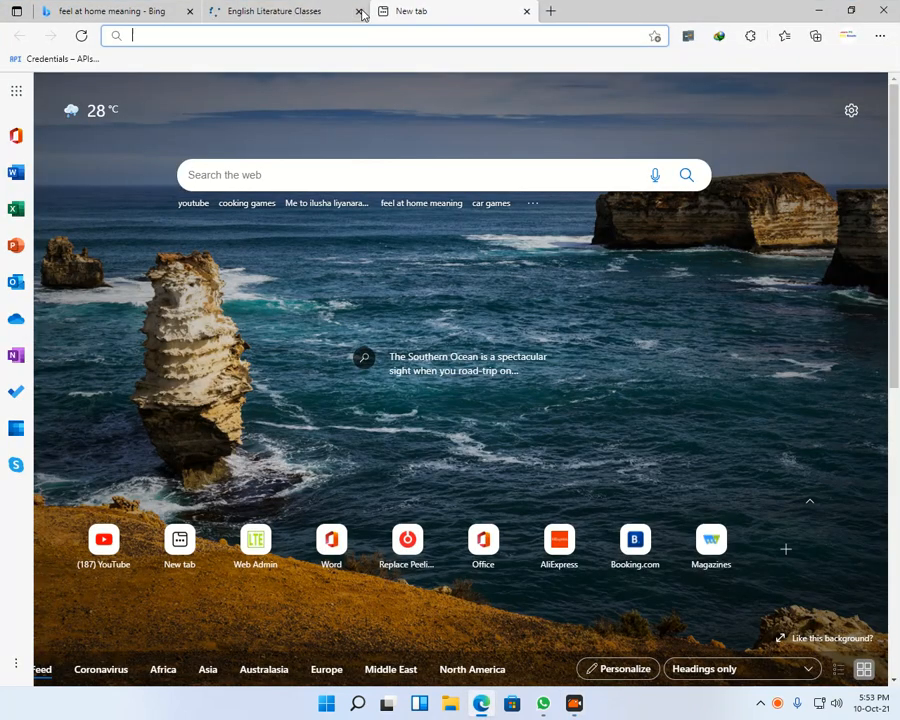
pyautogui.click(360, 12)
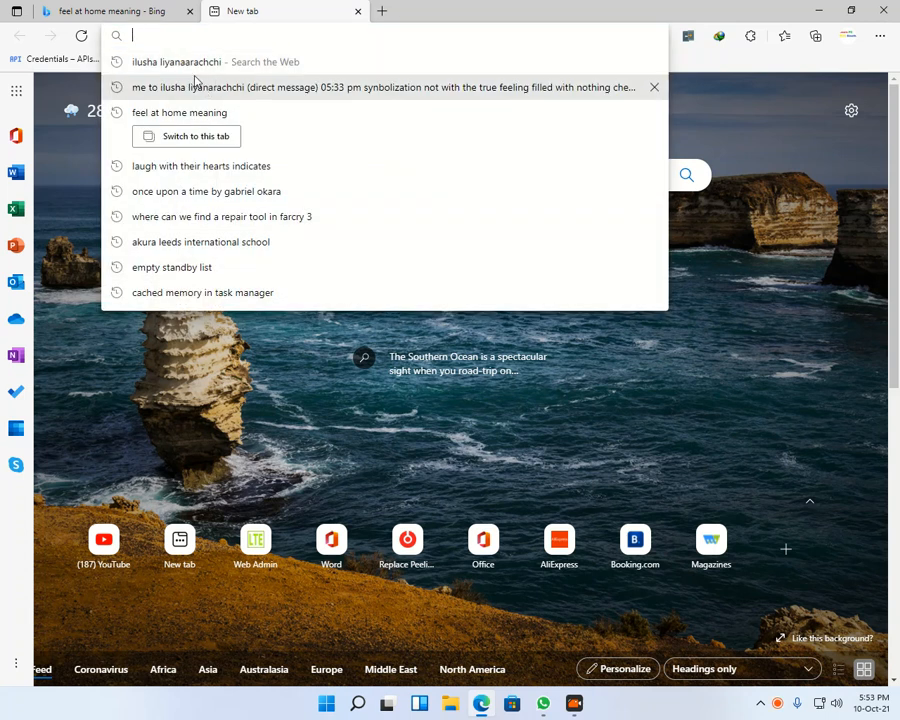
pyautogui.write('micr')
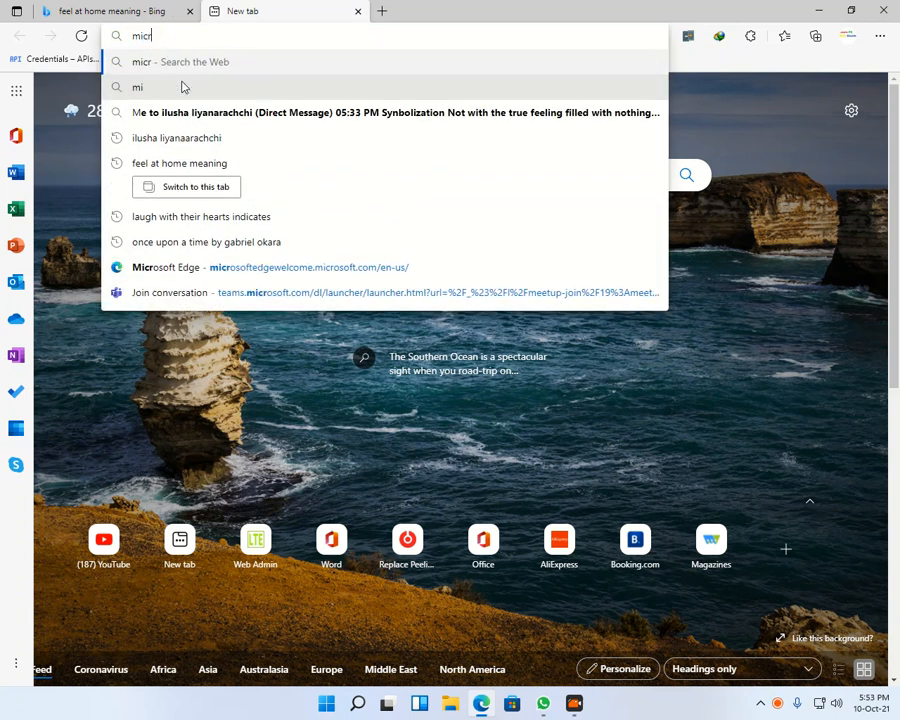
pyautogui.write('osoft')
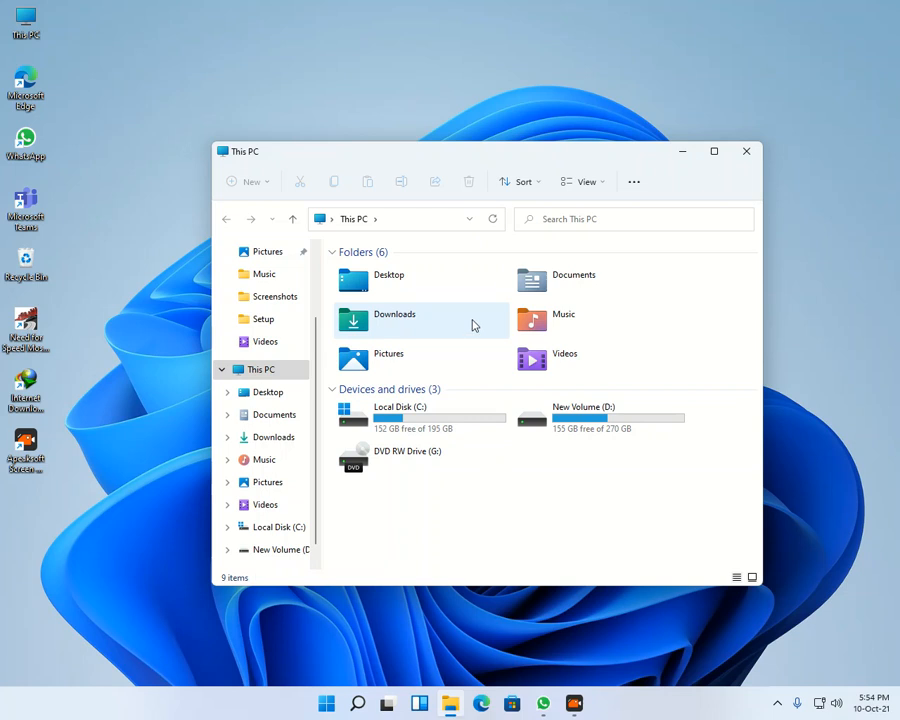
# - Navigate to D:\Programs and launch MediaCreationToolW11 to start Windows 11 Setup
pyautogui.doubleClick(394, 320)
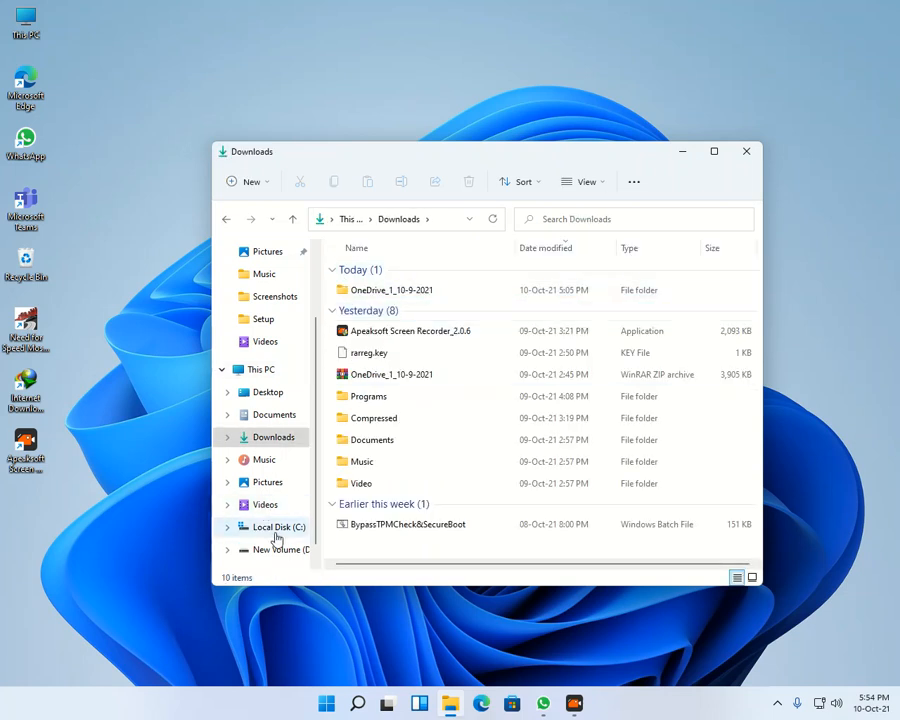
pyautogui.click(280, 548)
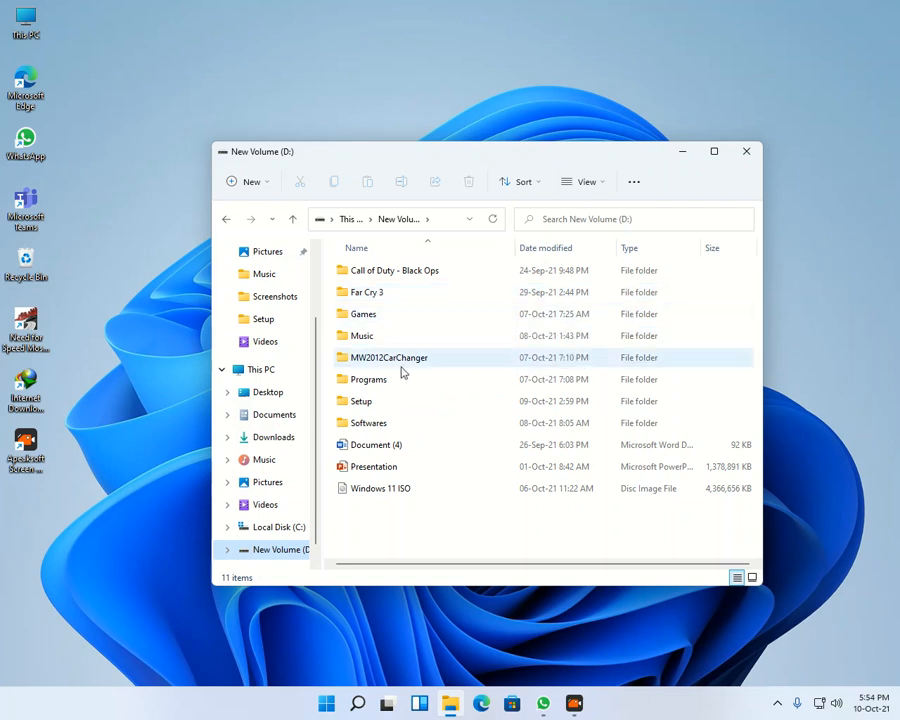
pyautogui.doubleClick(368, 380)
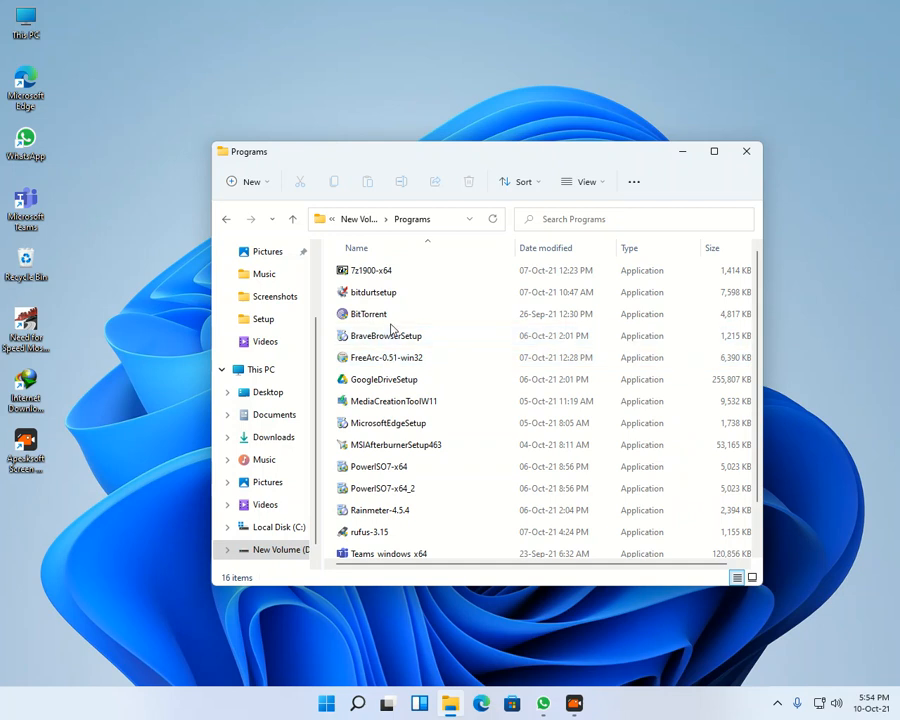
pyautogui.click(384, 380)
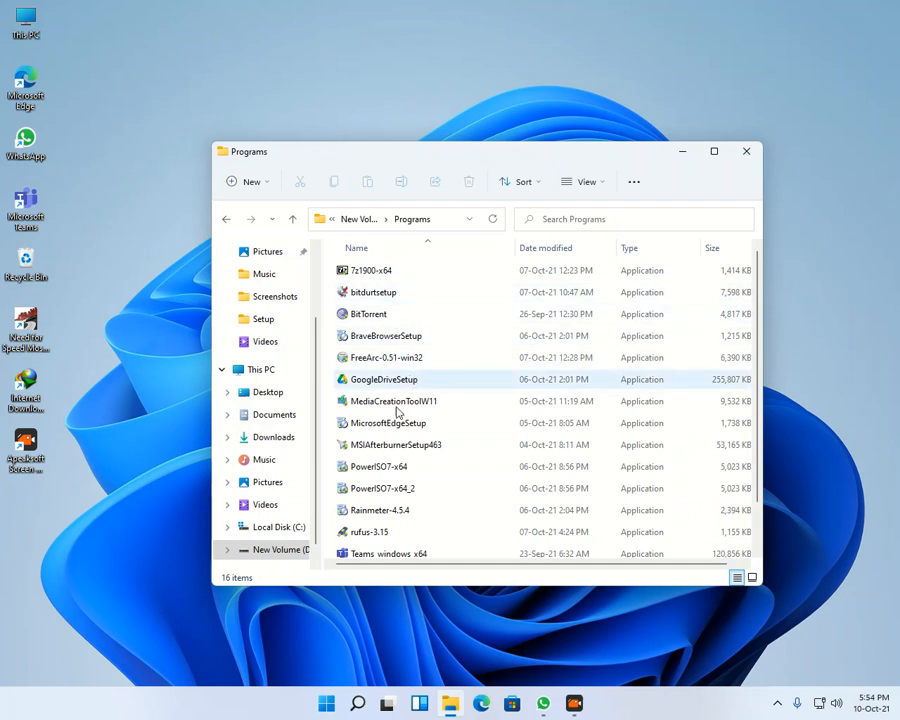
pyautogui.click(392, 400)
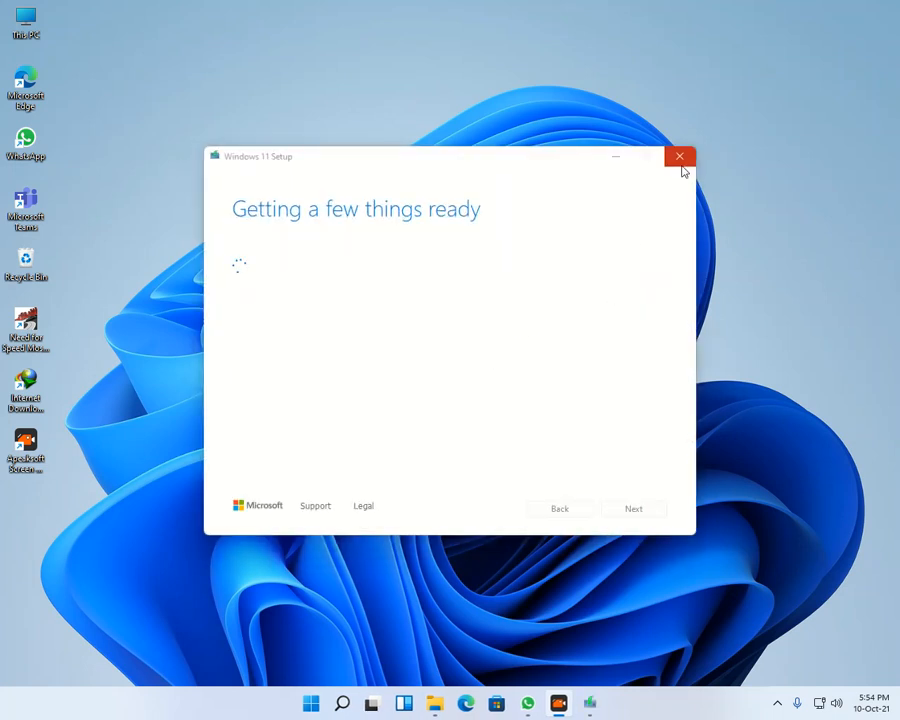
pyautogui.moveTo(558, 244)
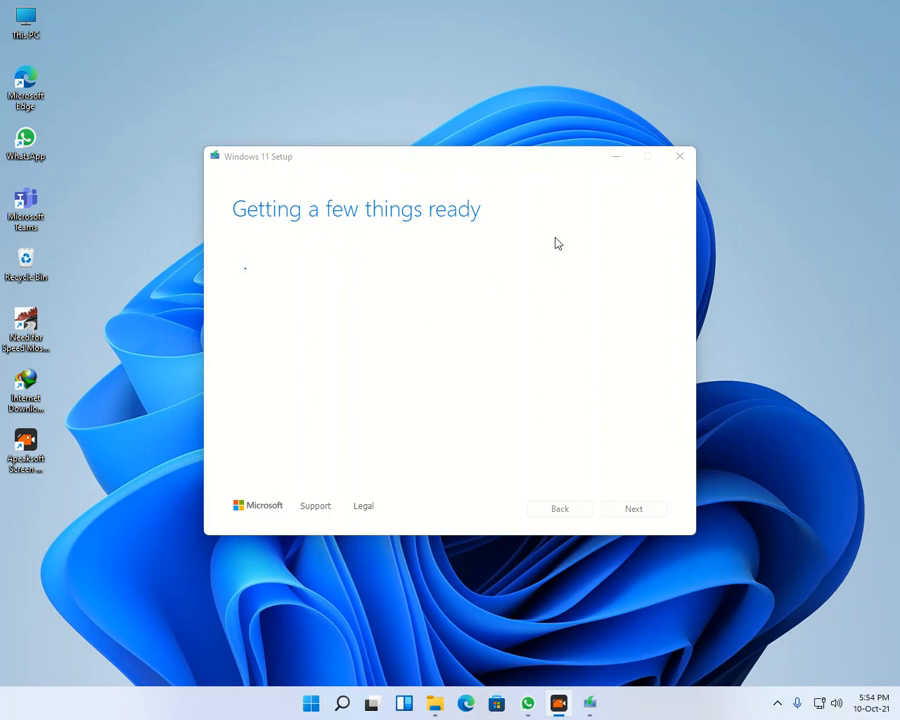
# - Quit Windows 11 Setup and confirm the exit prompt with Yes
pyautogui.click(680, 156)
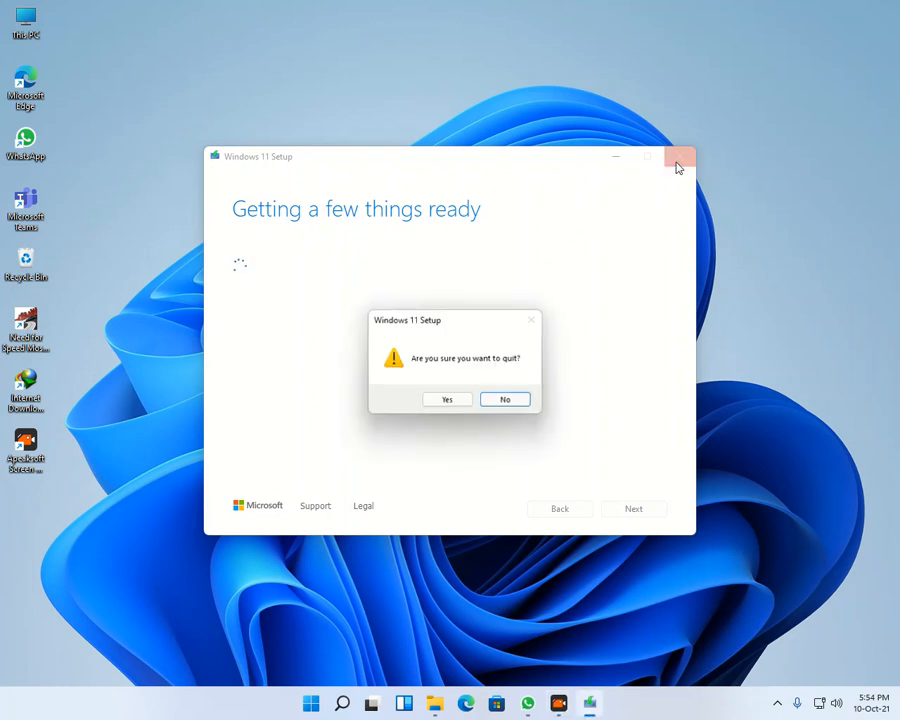
pyautogui.click(446, 400)
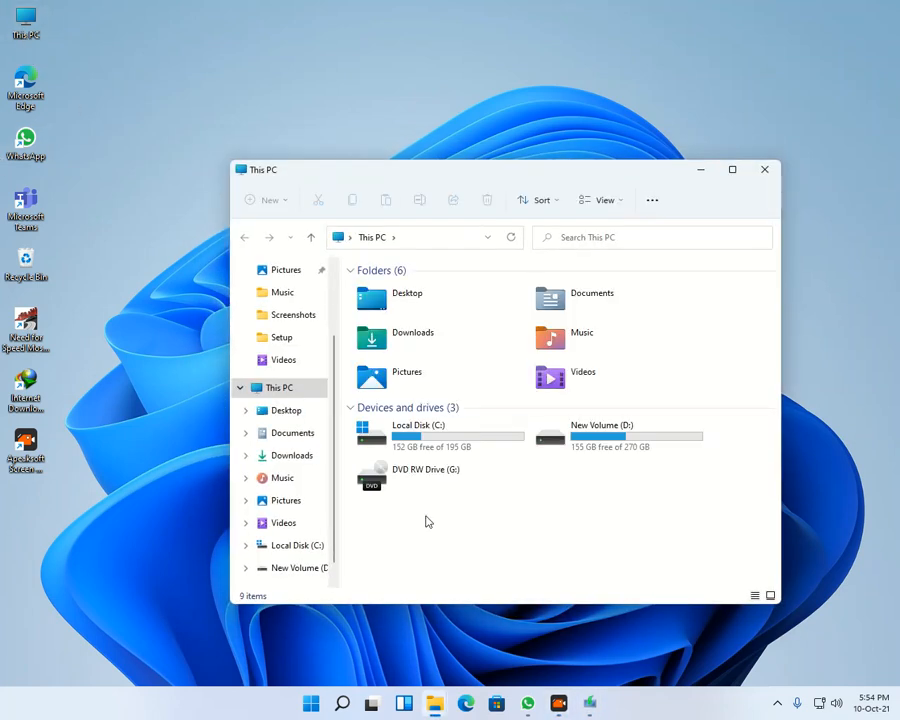
pyautogui.moveTo(764, 168)
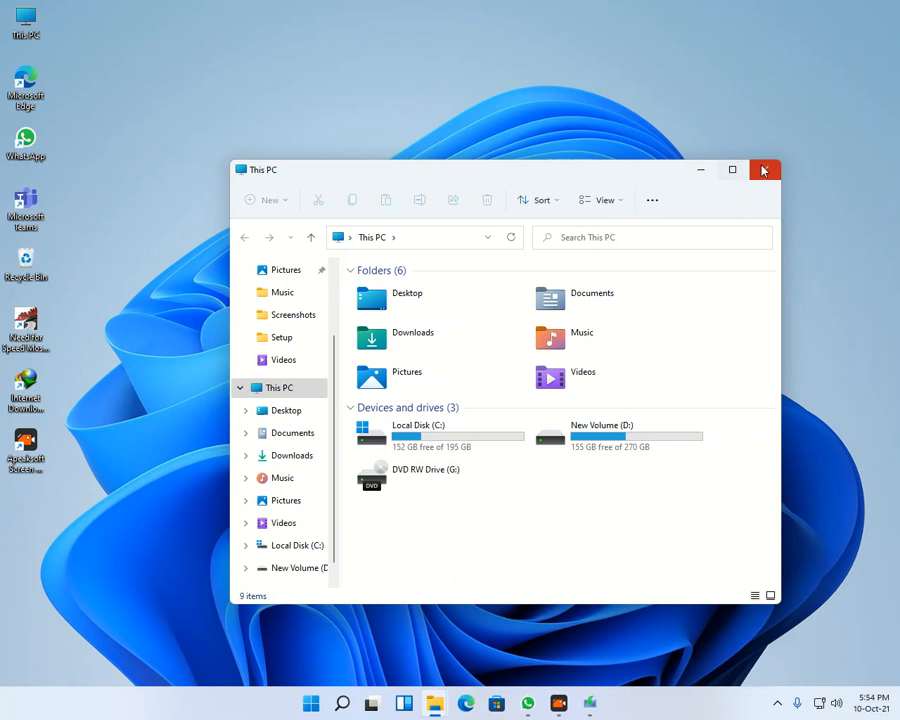
# - Close the This PC File Explorer window to return to the desktop
pyautogui.click(764, 168)
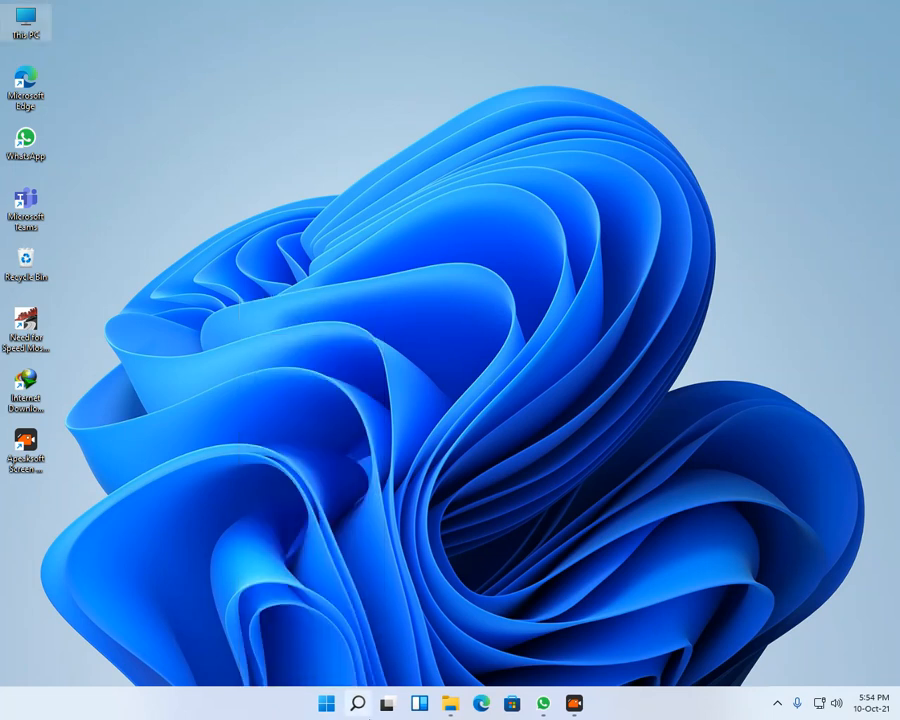
# - Run winver from Search to show About Windows confirming version 21H2, then dismiss it
pyautogui.click(356, 704)
pyautogui.write('winver')
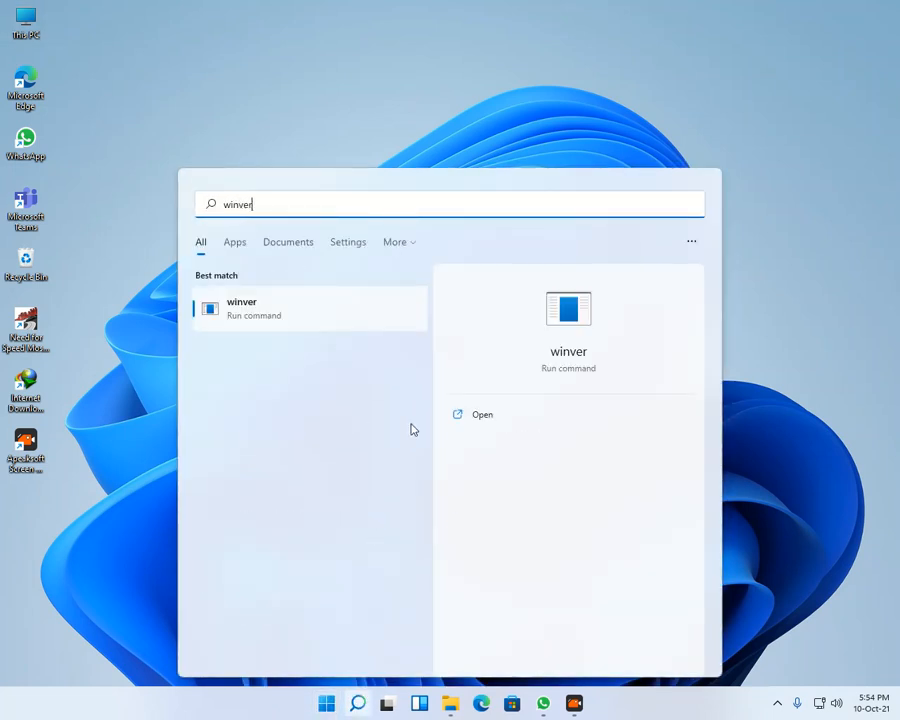
pyautogui.click(482, 414)
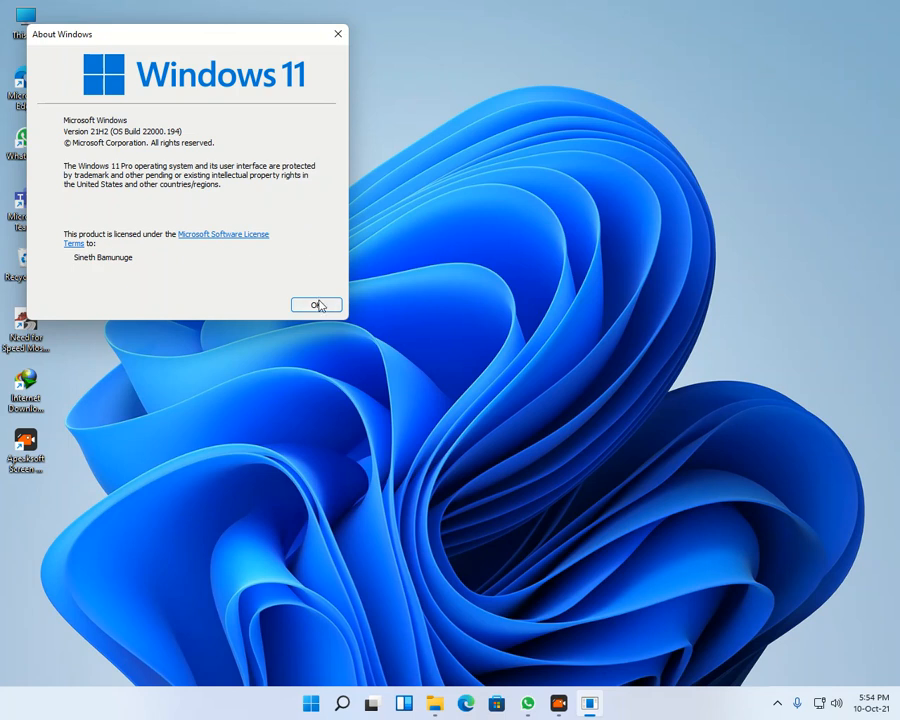
pyautogui.click(312, 704)
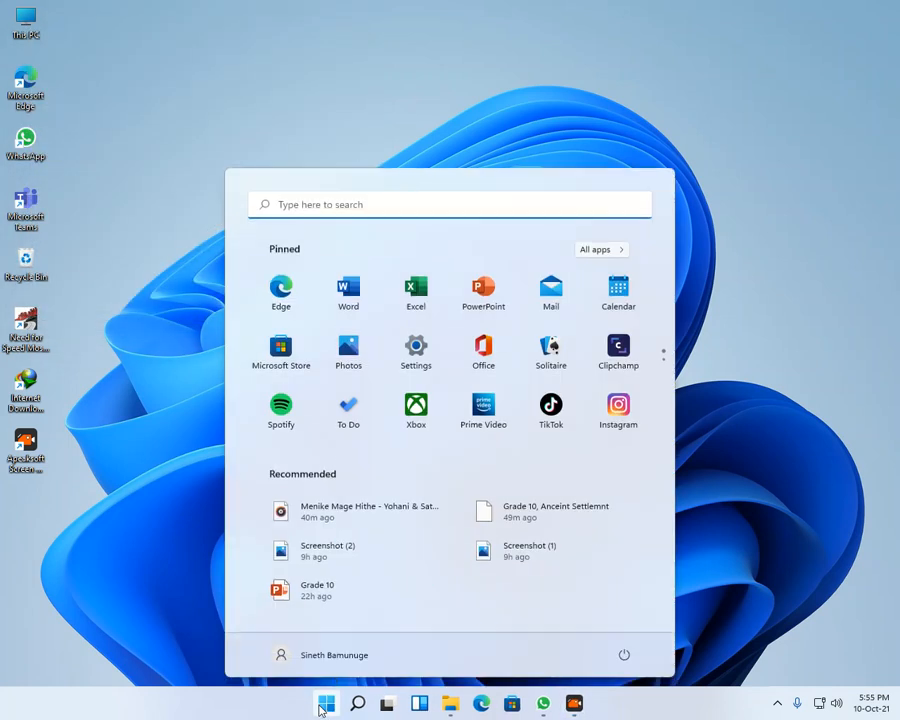
# - Display the Start menu's pinned and recommended apps
pyautogui.click(416, 350)
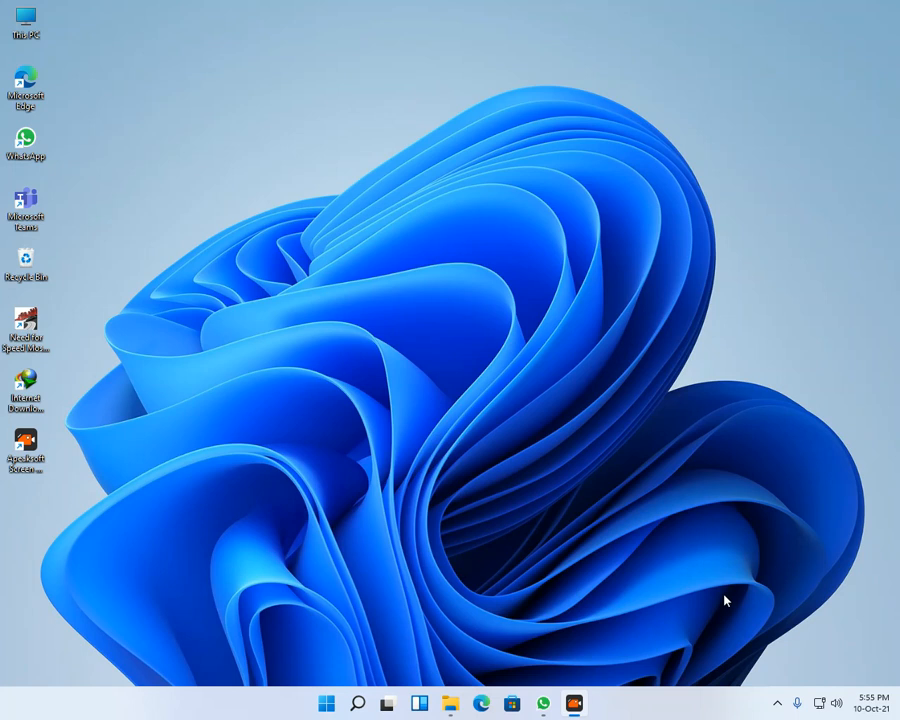
pyautogui.moveTo(136, 86)
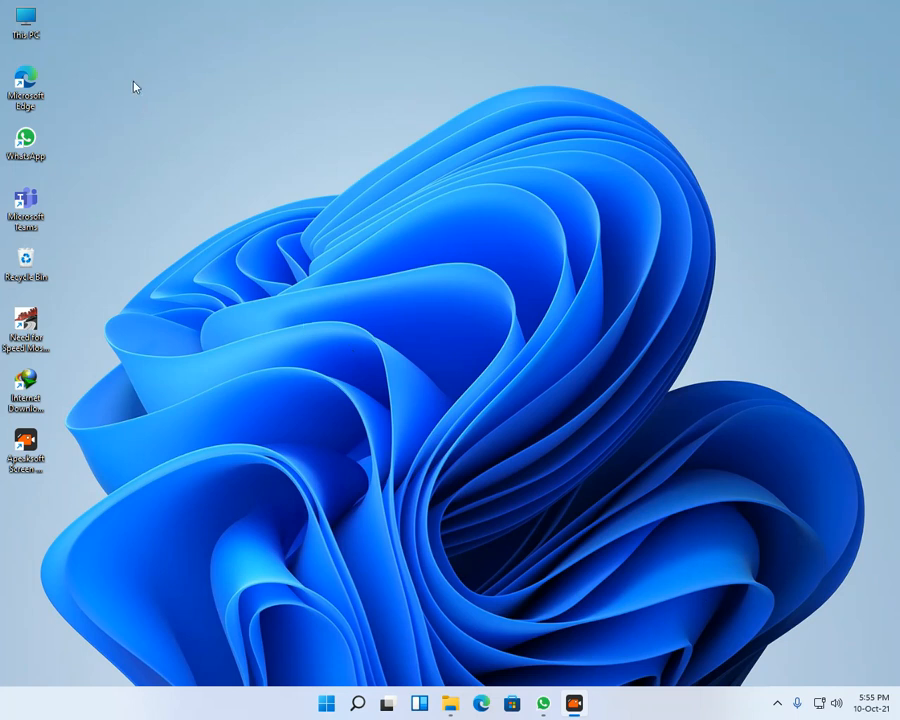
pyautogui.moveTo(82, 24)
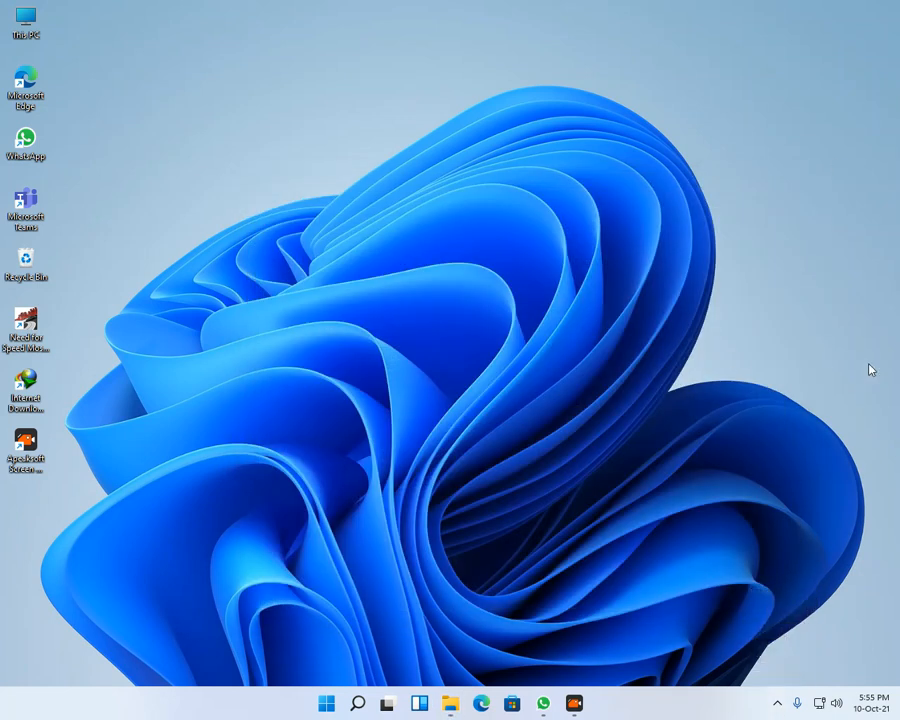
pyautogui.click(356, 704)
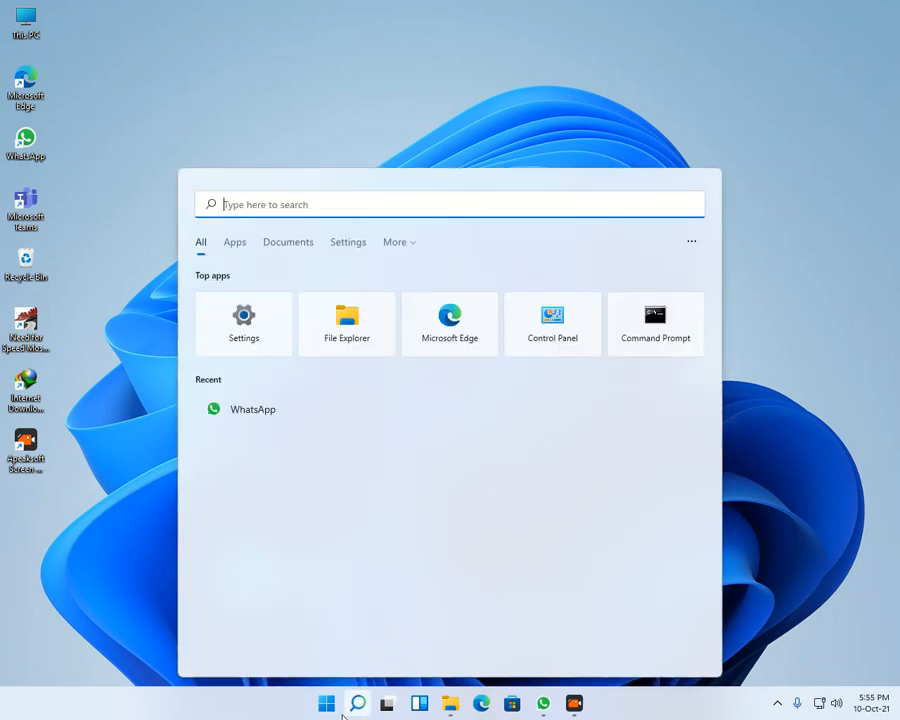
pyautogui.click(324, 704)
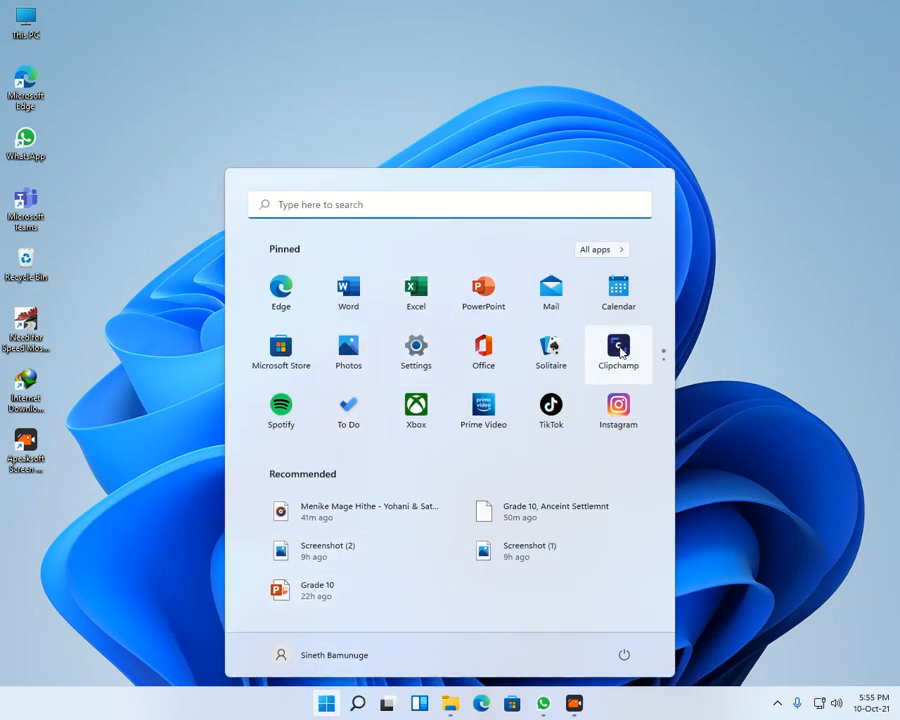
pyautogui.scroll(-3)
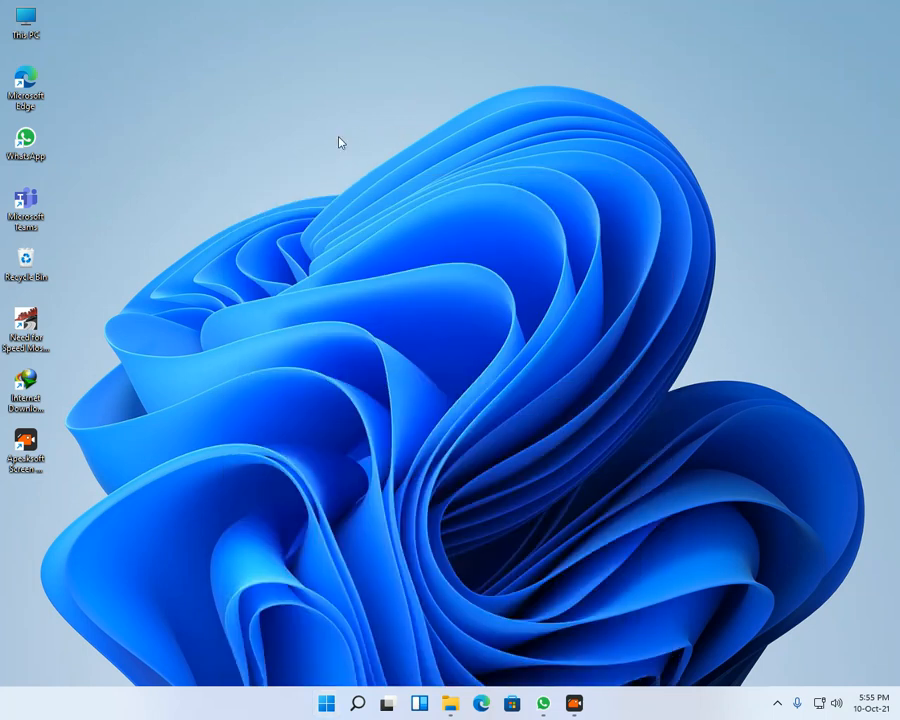
pyautogui.moveTo(112, 96)
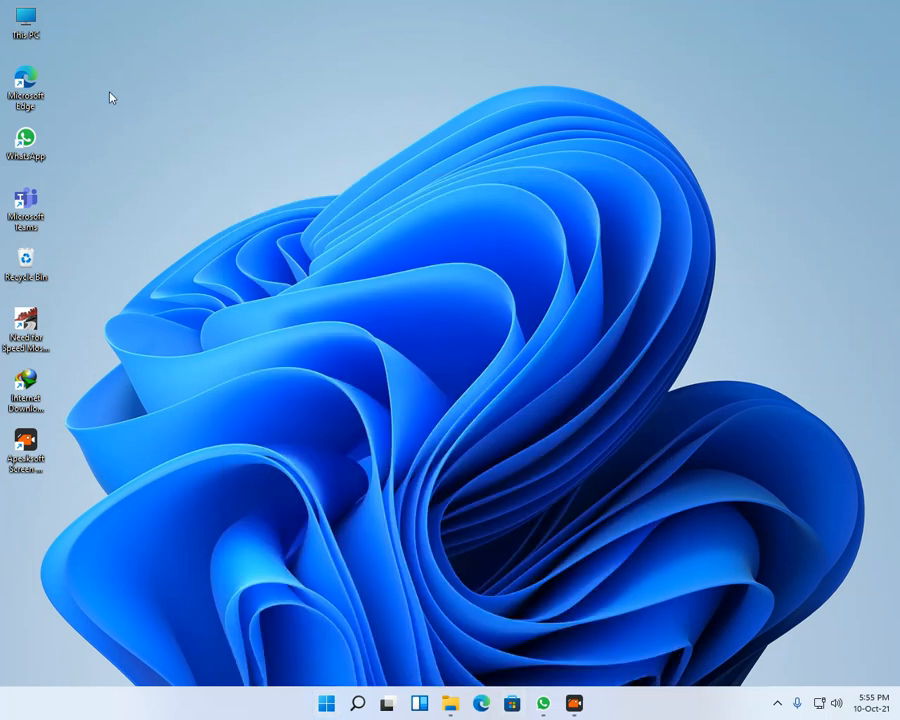
pyautogui.moveTo(708, 428)
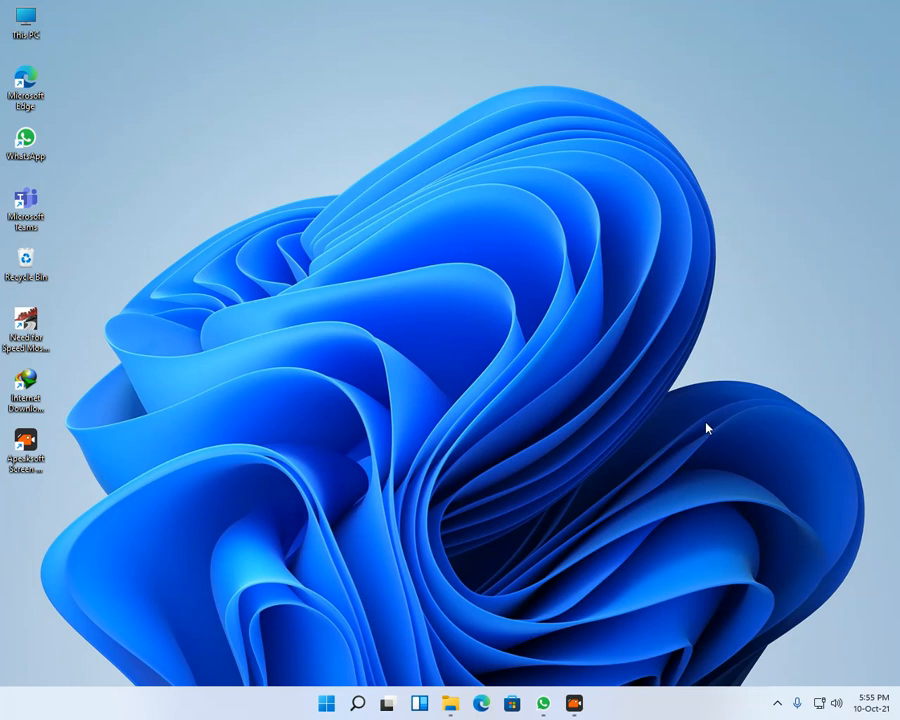